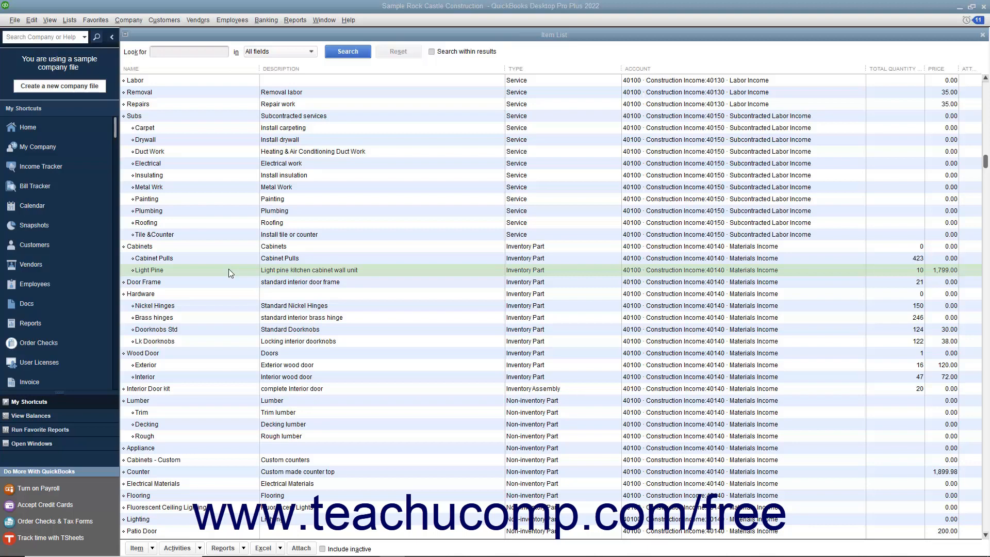
mouse_move(197, 20)
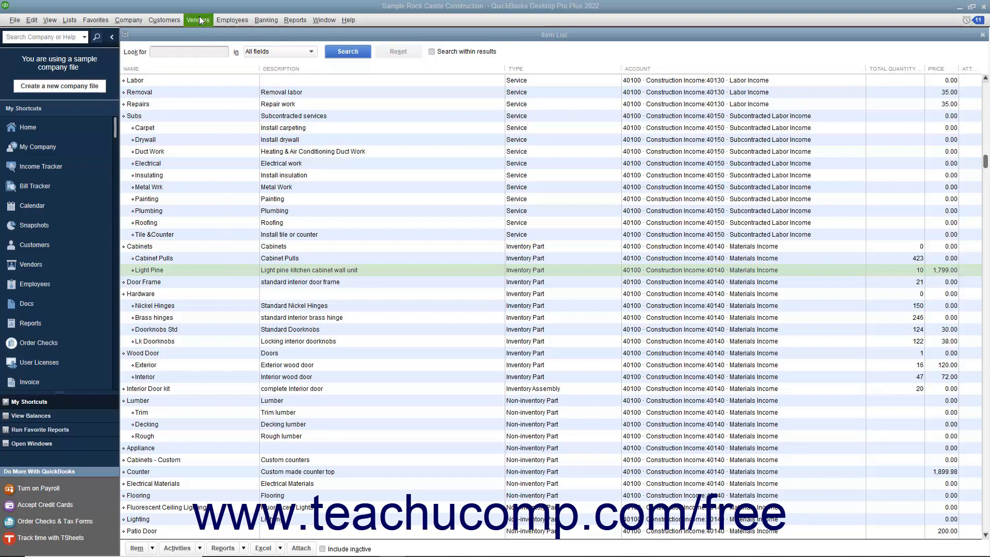
Start Enter Bill for Received Items from the Vendors menu, reaching the Select Item Receipt dialog.
click(198, 19)
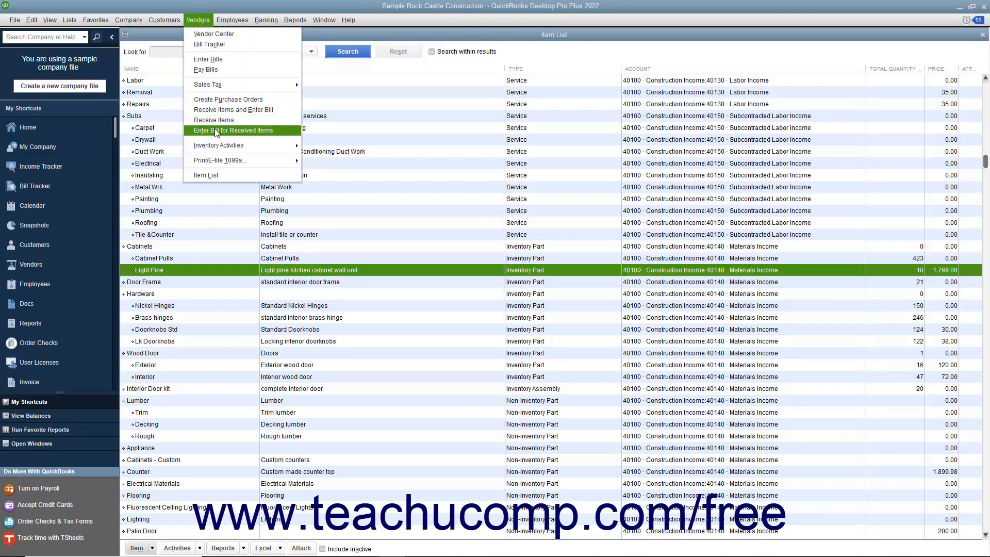
click(213, 128)
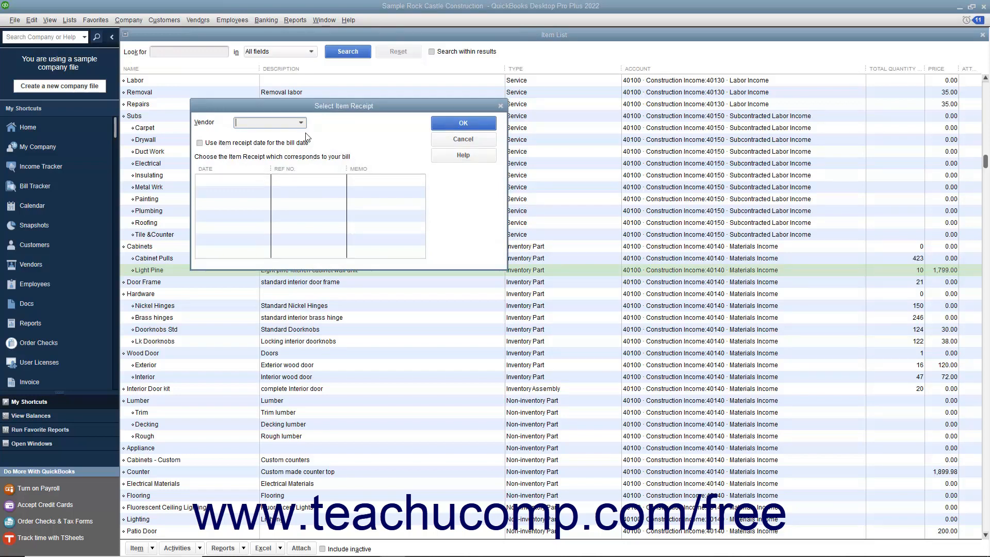
Choose Patton Hardware Supplies as the vendor, listing its 12/05/2024 and 12/15/2024 receipts.
click(300, 122)
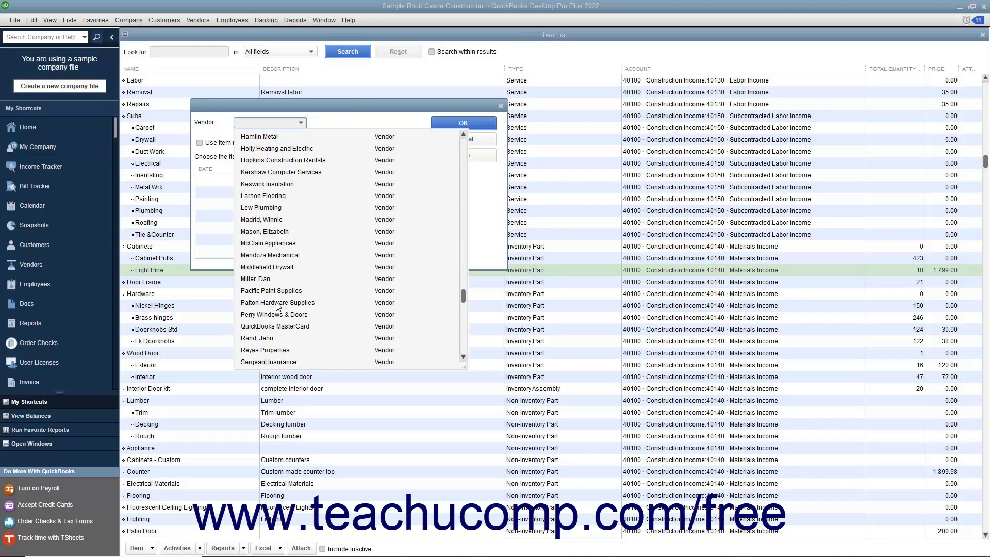
click(278, 302)
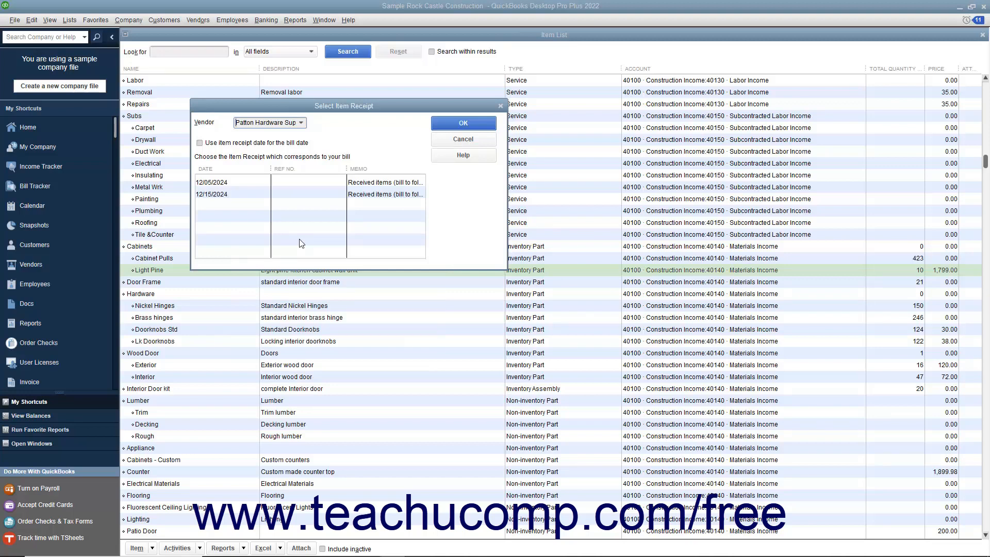
mouse_move(305, 232)
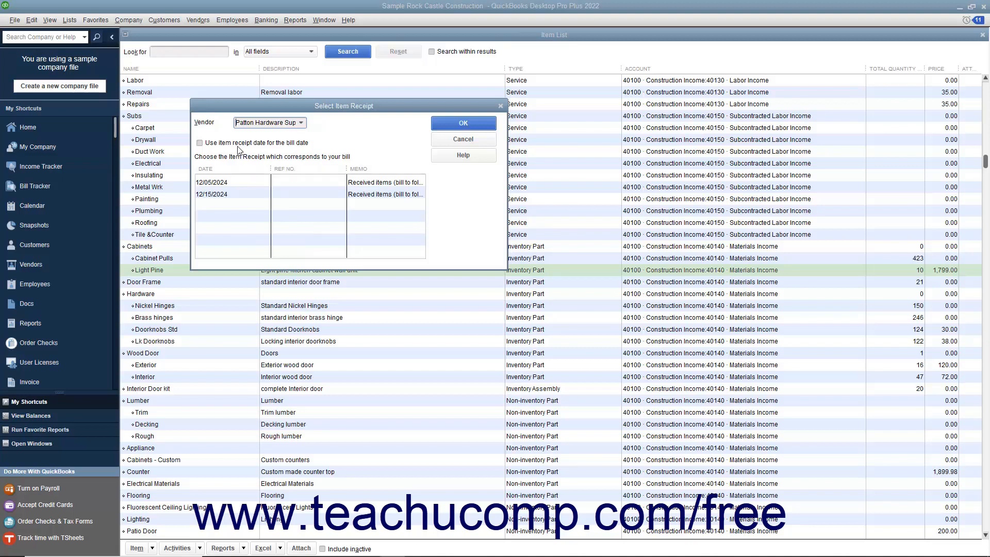
Leave 'Use item receipt date for the bill date' unchecked and pick the 12/15/2024 cabinets receipt.
click(199, 142)
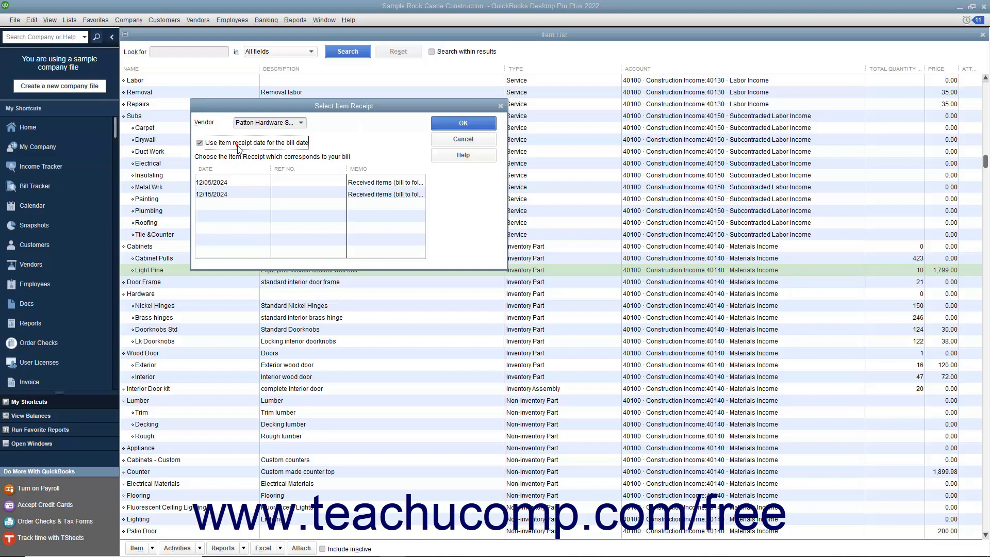
click(199, 142)
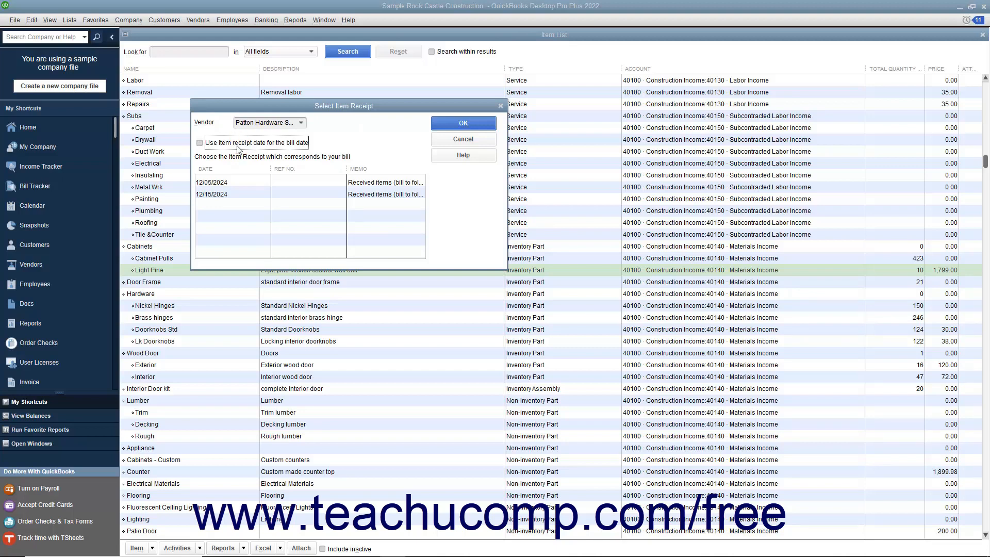
click(211, 194)
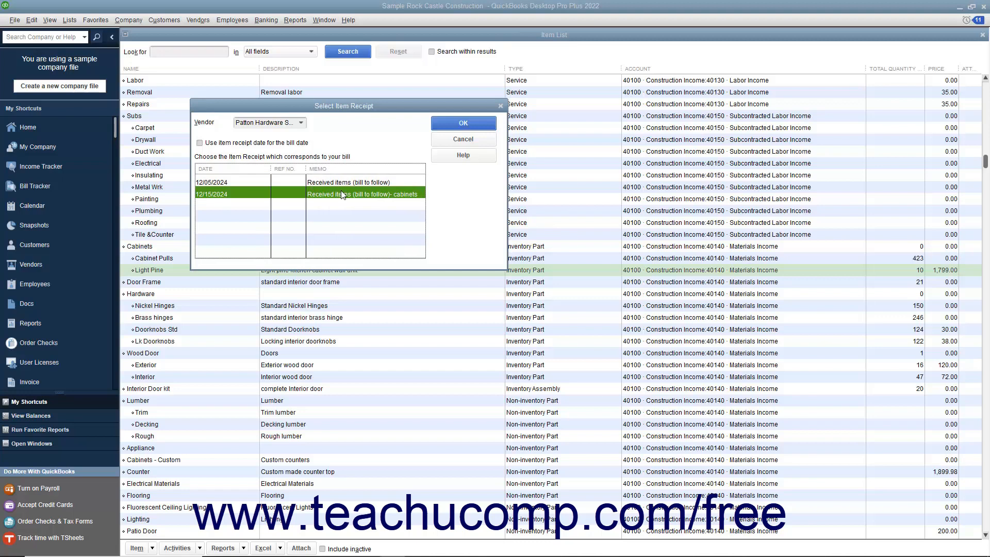
mouse_move(389, 196)
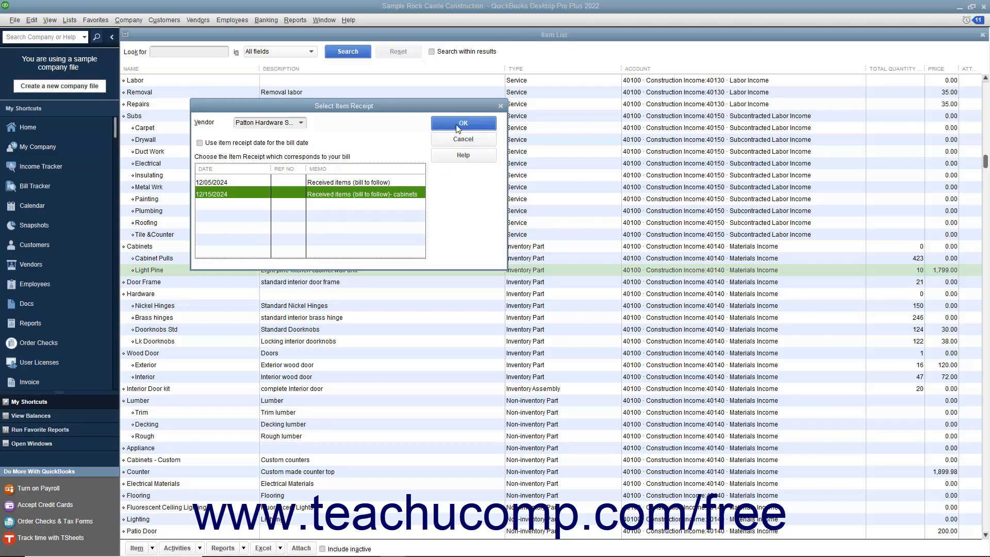
Confirm the receipt so the bill opens with 4 Light Pine cabinets totalling 6,000.00.
click(463, 123)
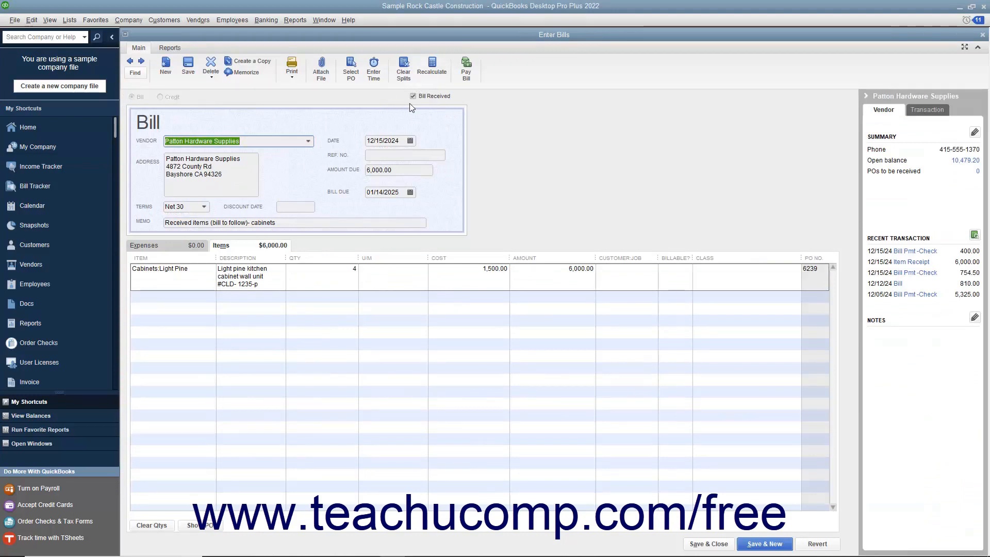
mouse_move(399, 118)
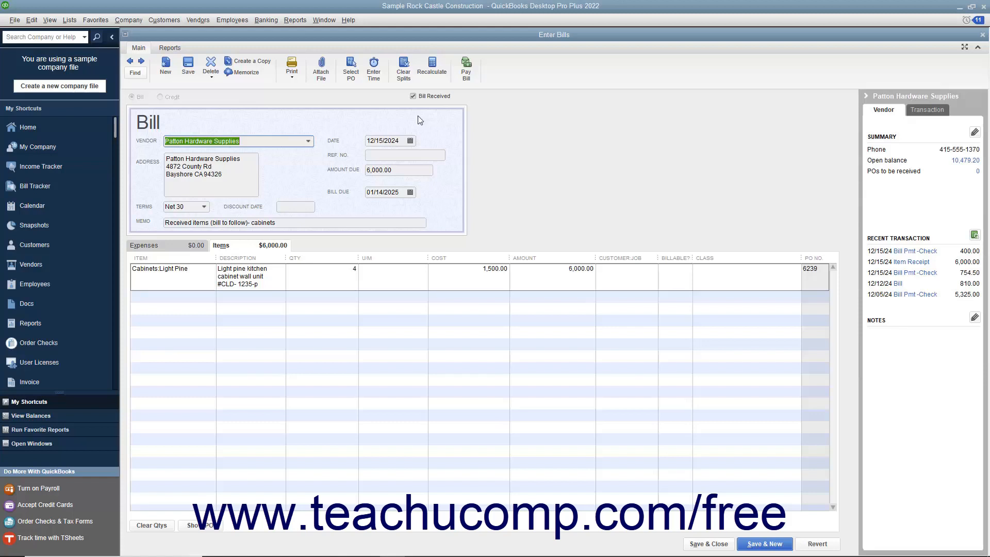
Set the bill date to 12/16/2024 using the calendar.
click(410, 140)
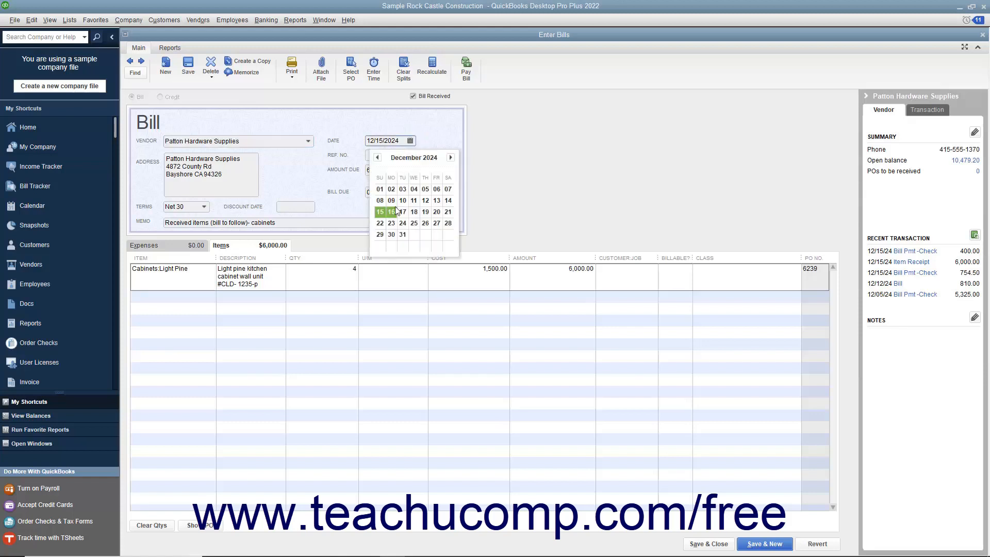
click(392, 211)
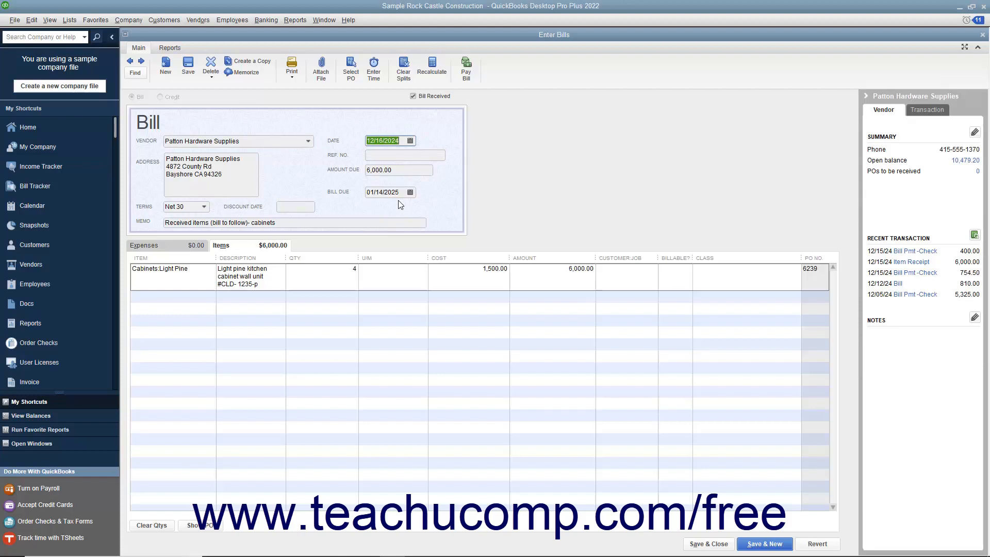
mouse_move(460, 233)
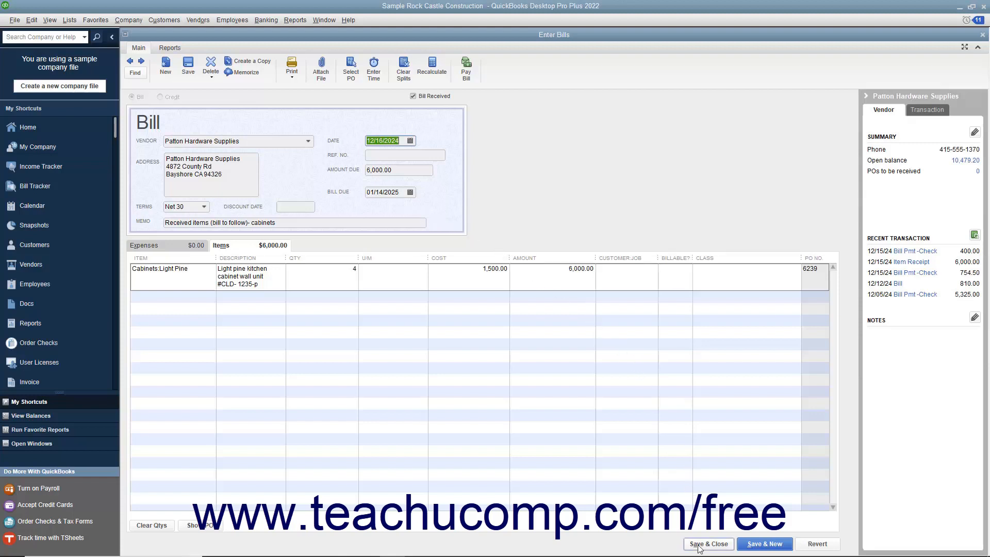
Save & Close the Patton Hardware Supplies bill, reaching the Recording Transaction prompt.
click(708, 543)
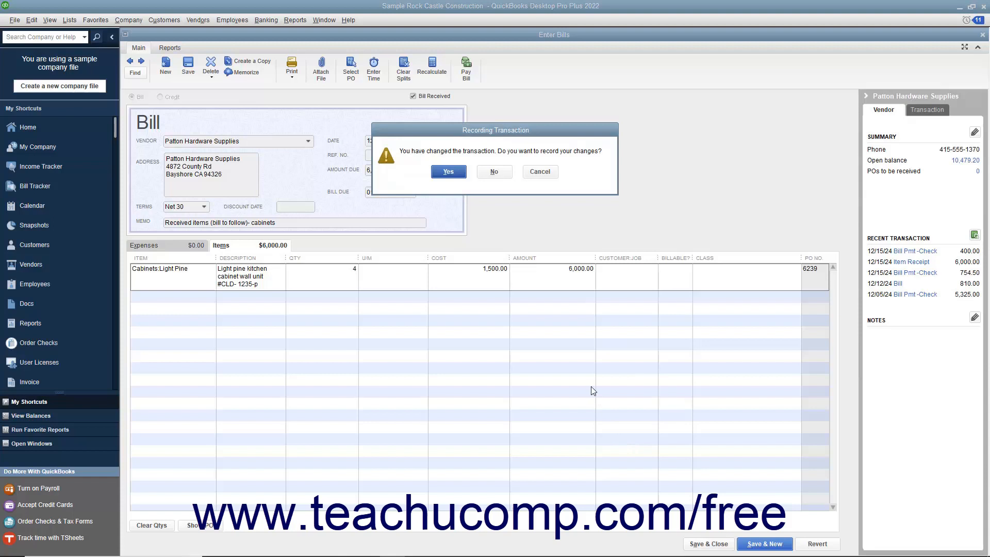
mouse_move(585, 376)
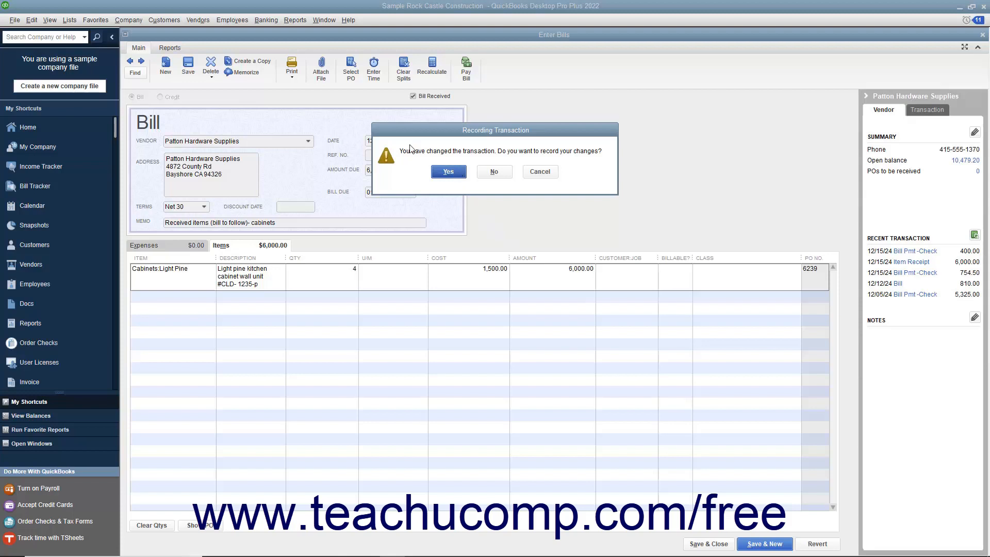
mouse_move(425, 85)
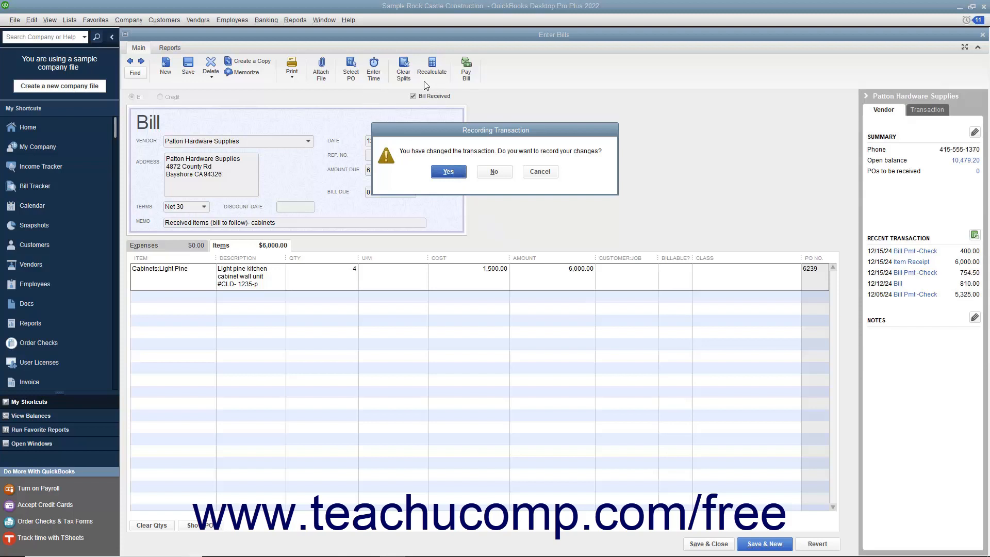